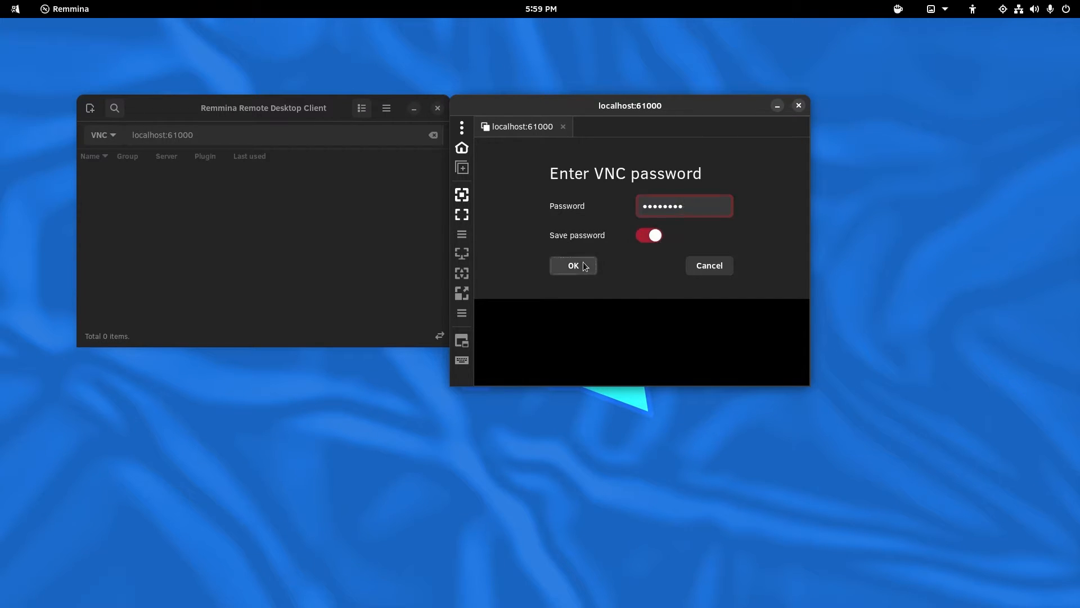
Step: Confirm the saved VNC password to connect to localhost:61000
click(572, 265)
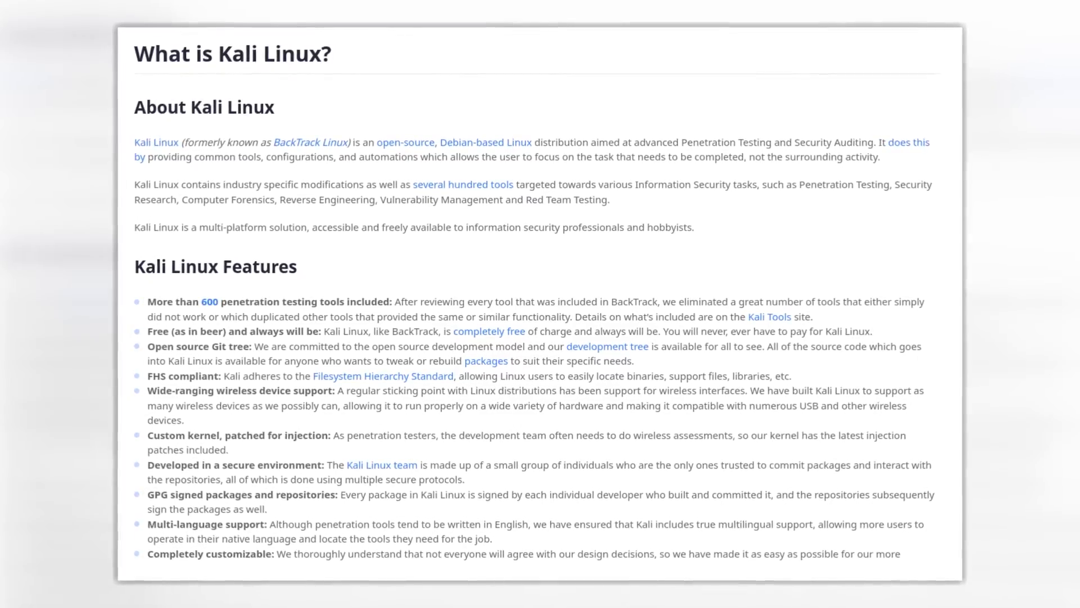
scroll(down, 3)
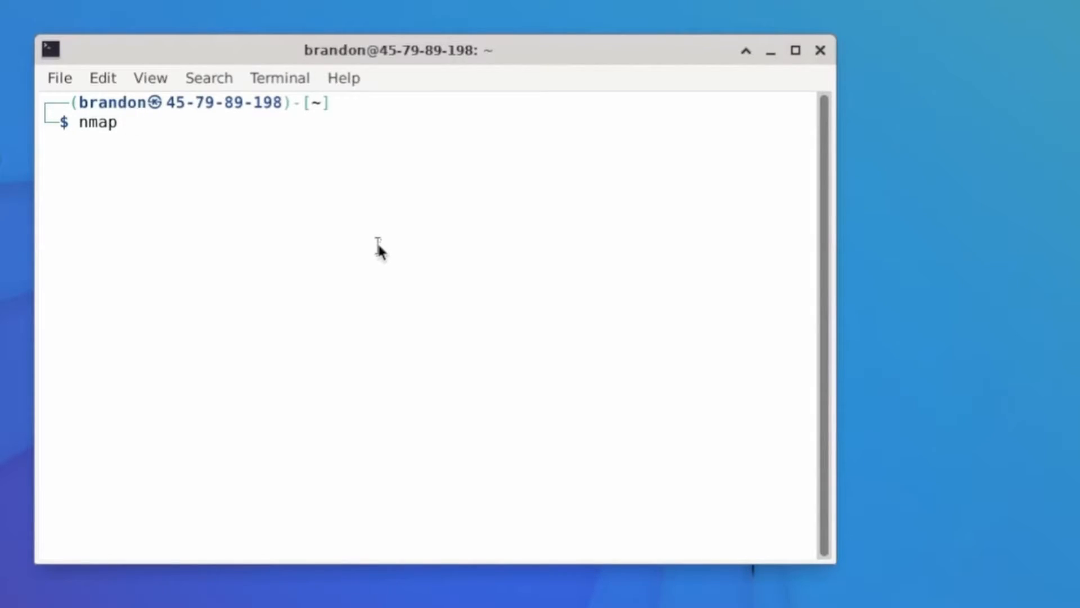
Step: Extend the nmap command with -A and the partial target 'techhut.t'
text(-A)
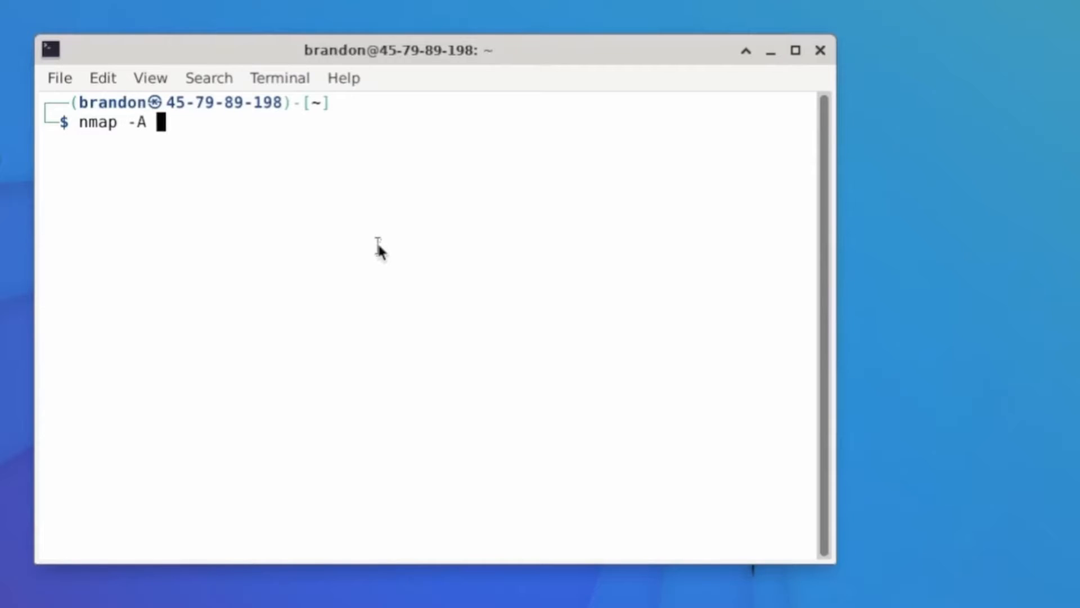
text(tech)
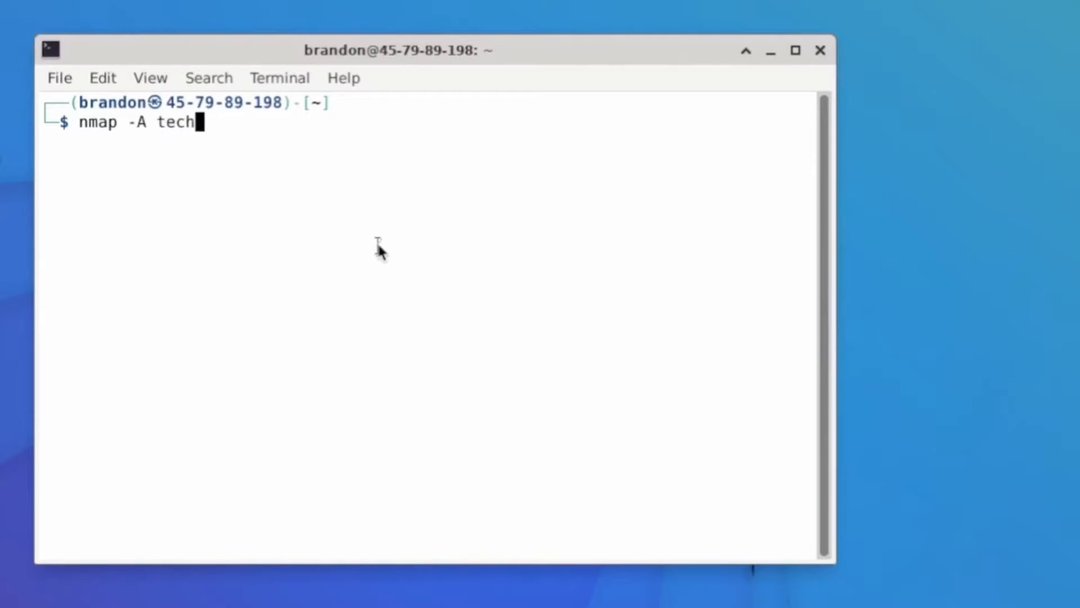
text(hut.t)
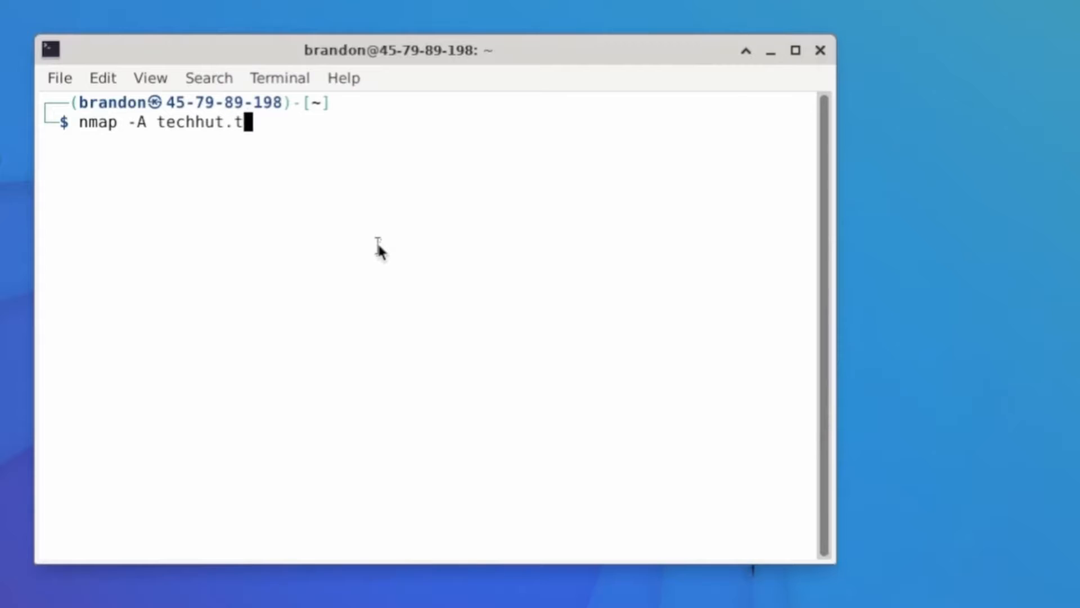